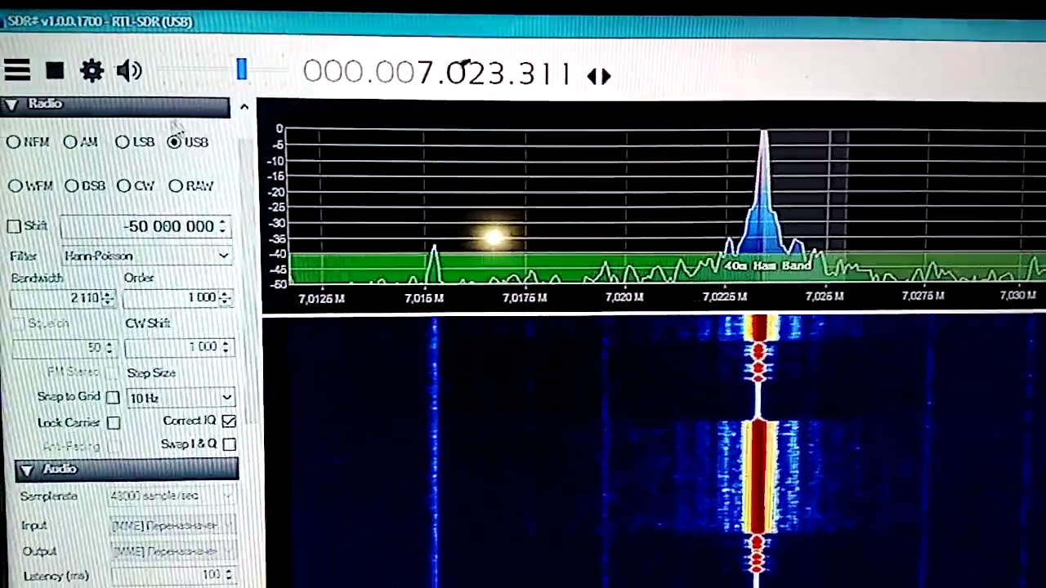
- Upload the morse sketch sending "TMP" to the board and wait for completion
{"action": "left_click", "coordinate": [74, 131]}
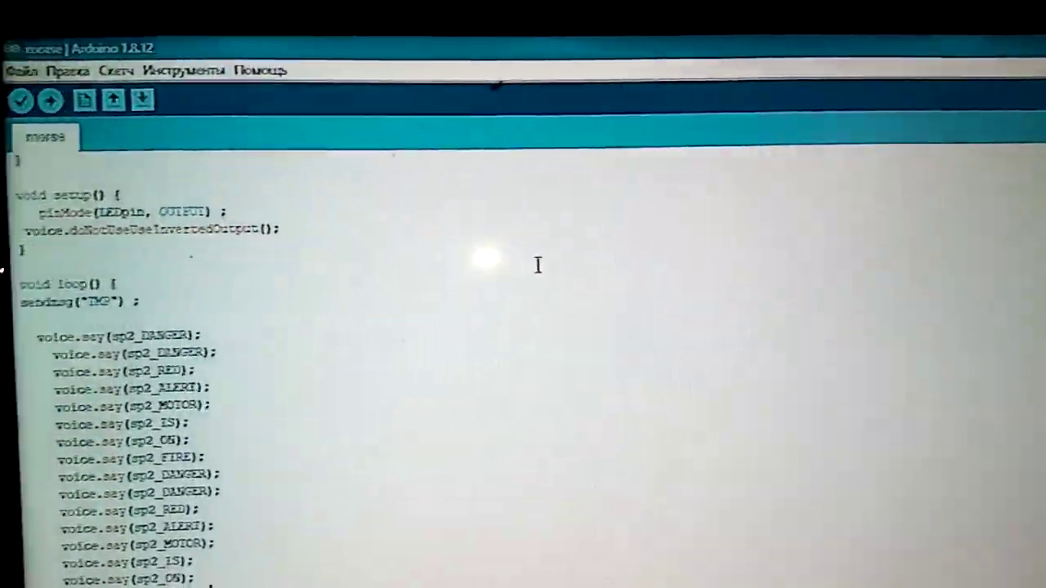
{"action": "scroll", "scroll_direction": "up", "scroll_amount": 3}
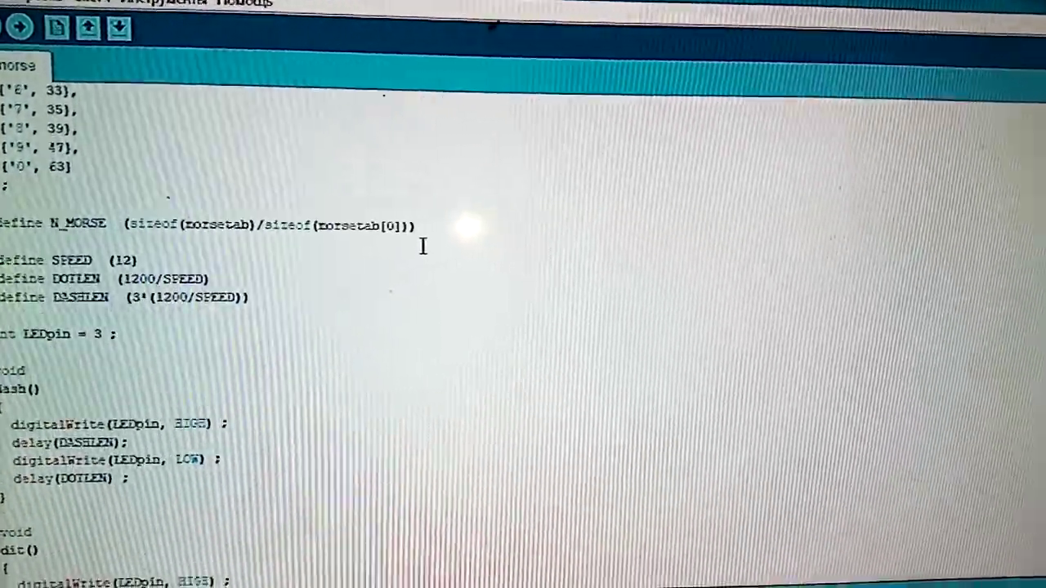
{"action": "scroll", "scroll_direction": "down", "scroll_amount": 3}
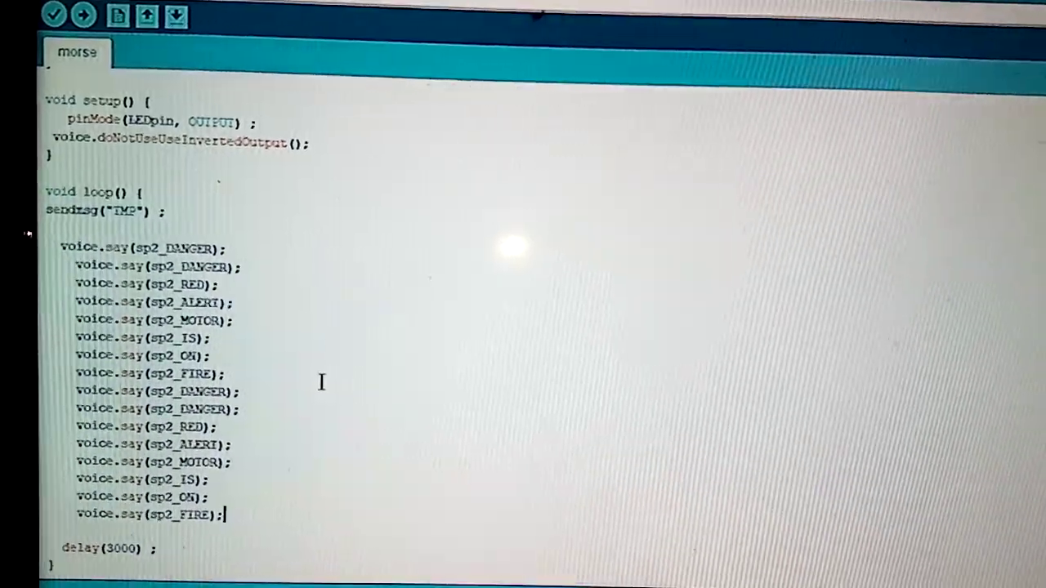
{"action": "left_click", "coordinate": [82, 16]}
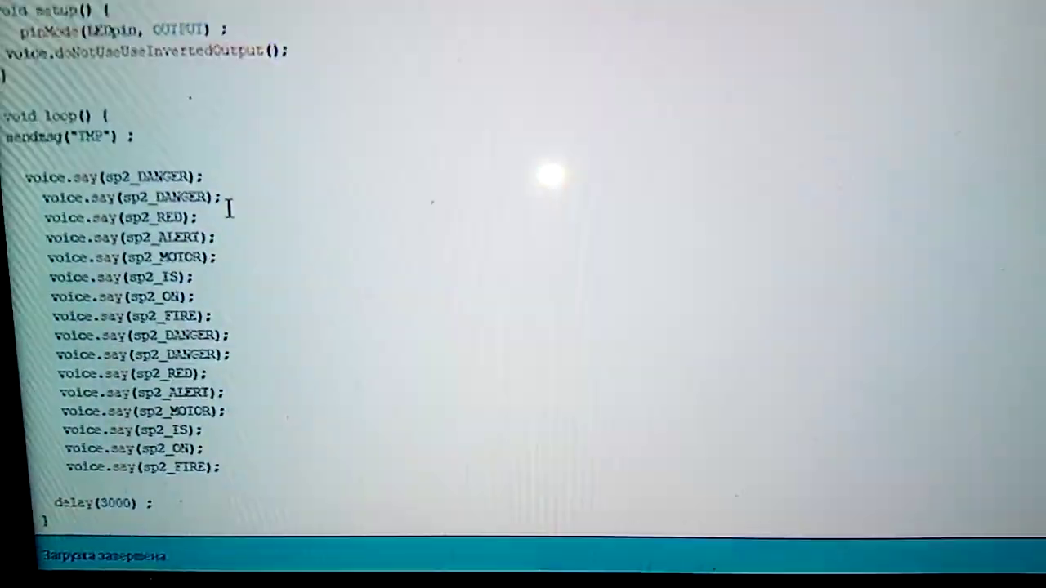